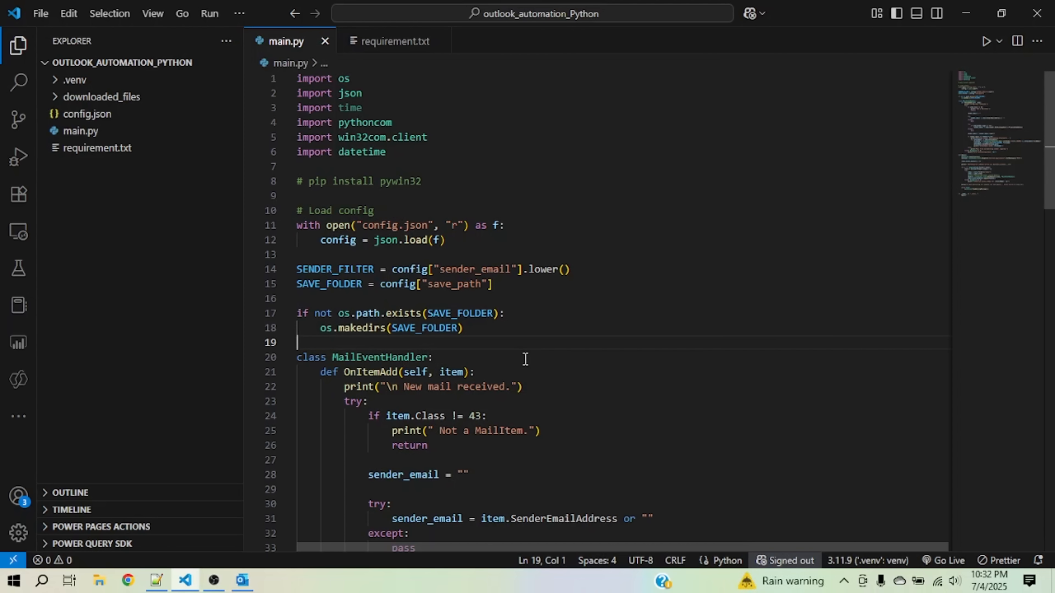
Switch to Notepad++ to show the config JSON with sender_email and save_path
left_click_drag(331, 181, 420, 180)
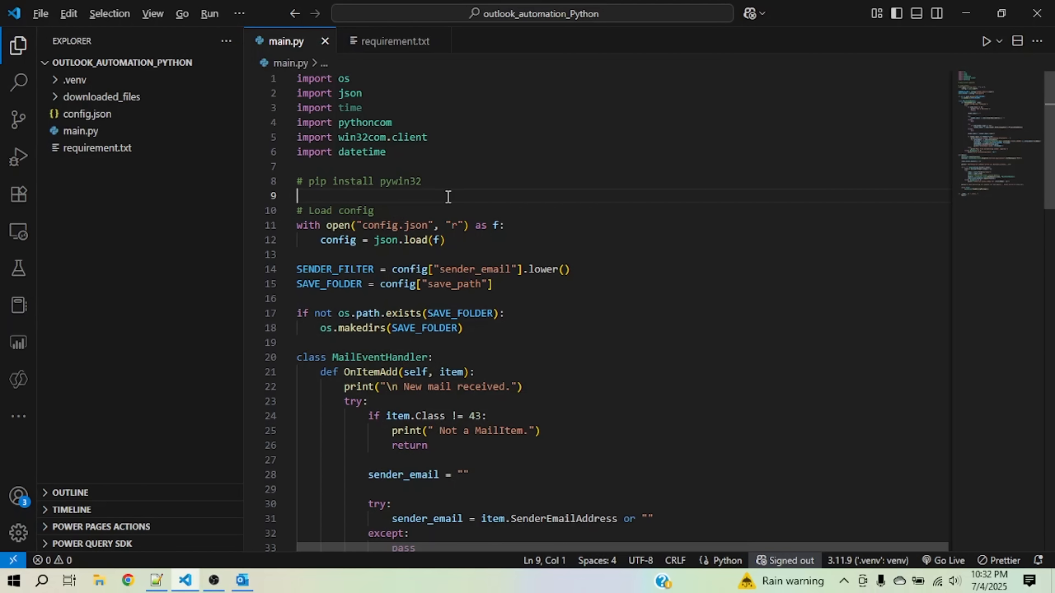
left_click(156, 581)
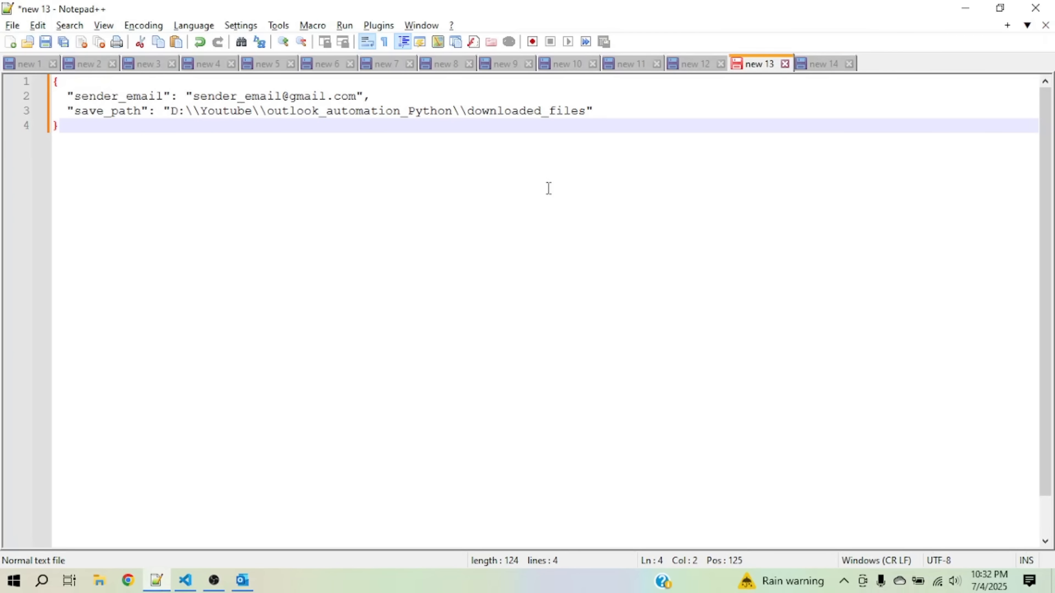
mouse_move(486, 154)
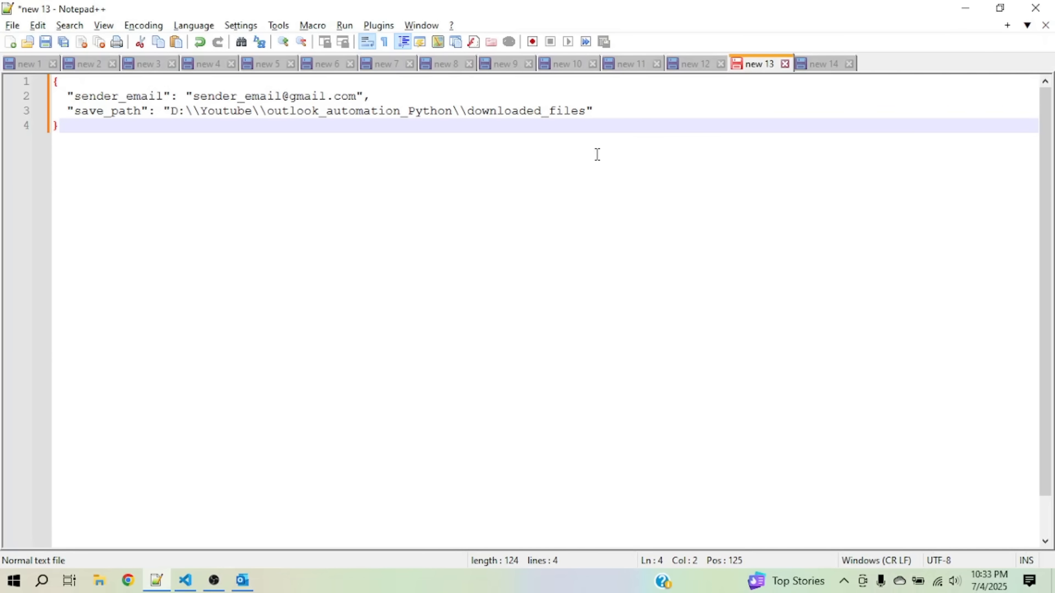
Switch back to main.py and scroll to the MailEventHandler sender lookup and attachment loop
left_click(185, 581)
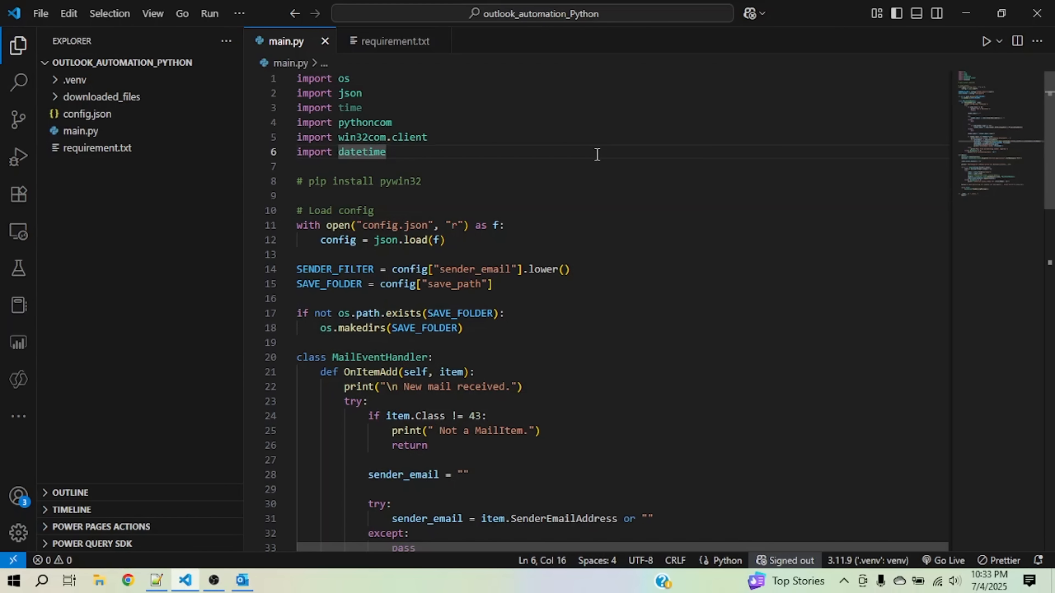
mouse_move(545, 230)
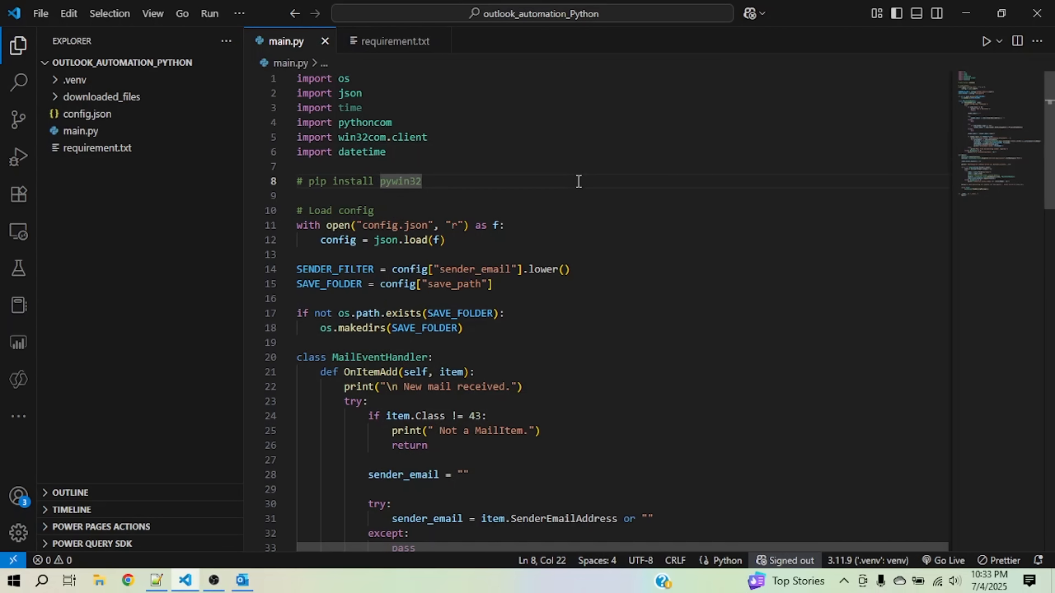
scroll("down", 3)
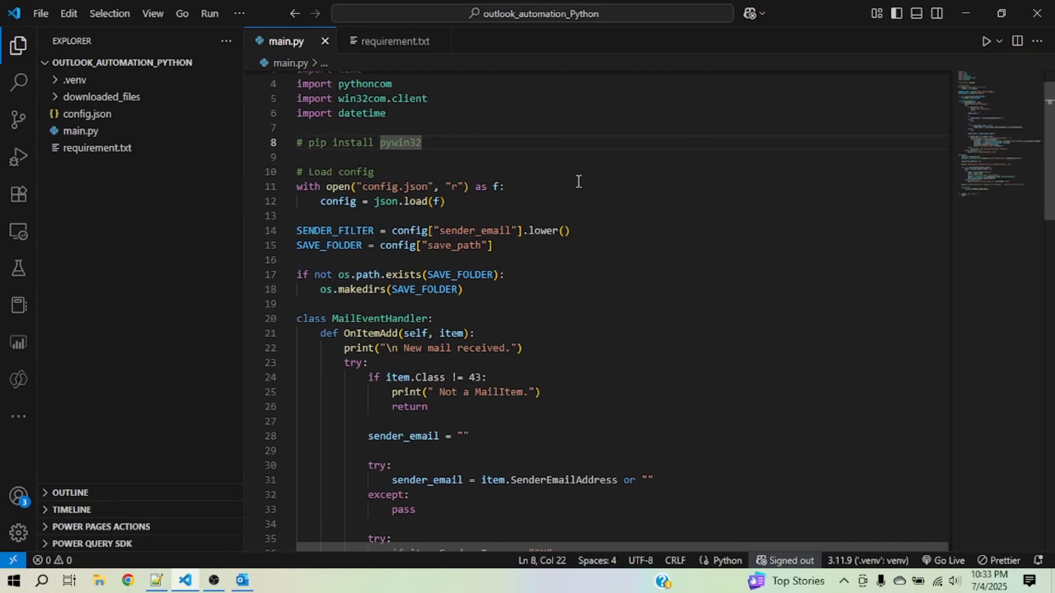
mouse_move(489, 294)
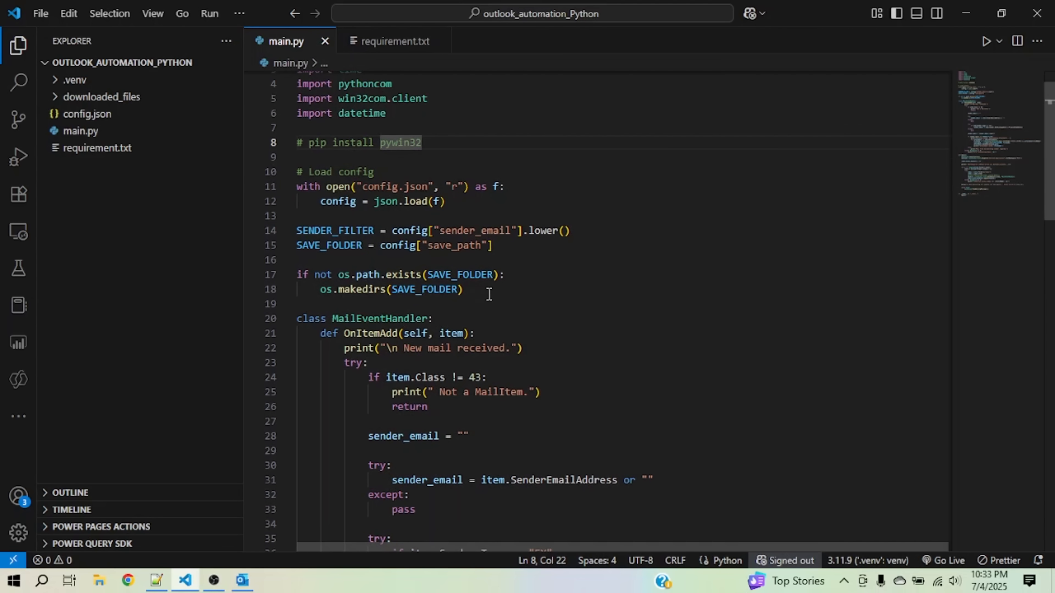
left_click_drag(297, 171, 492, 245)
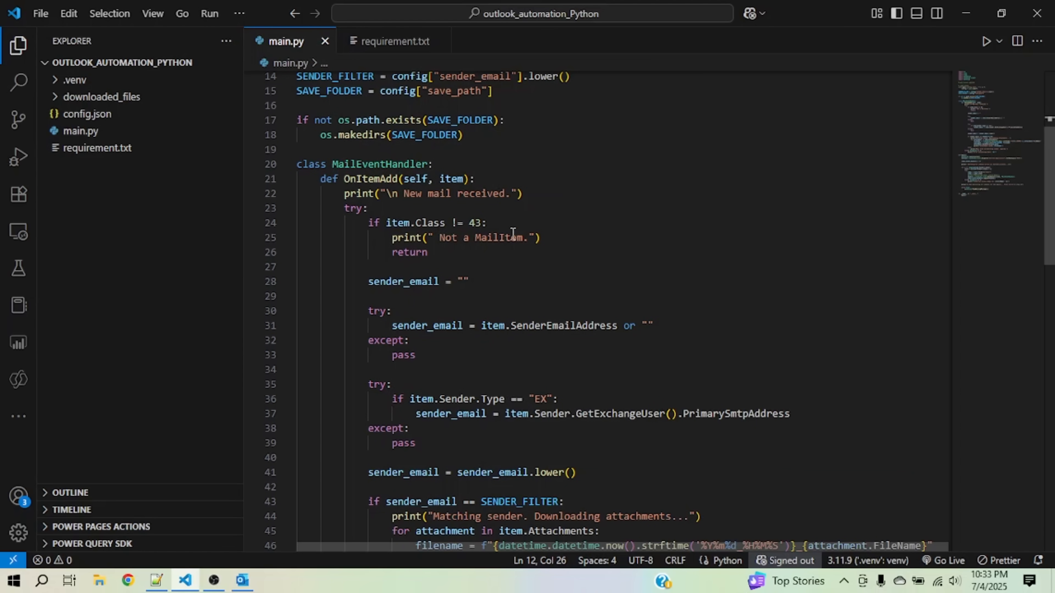
mouse_move(612, 216)
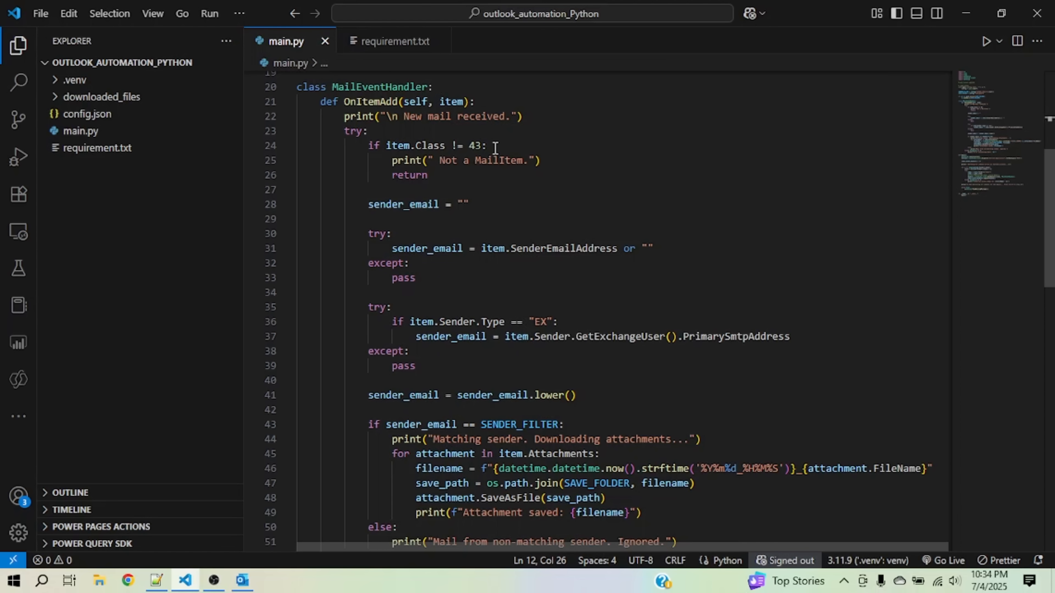
mouse_move(494, 185)
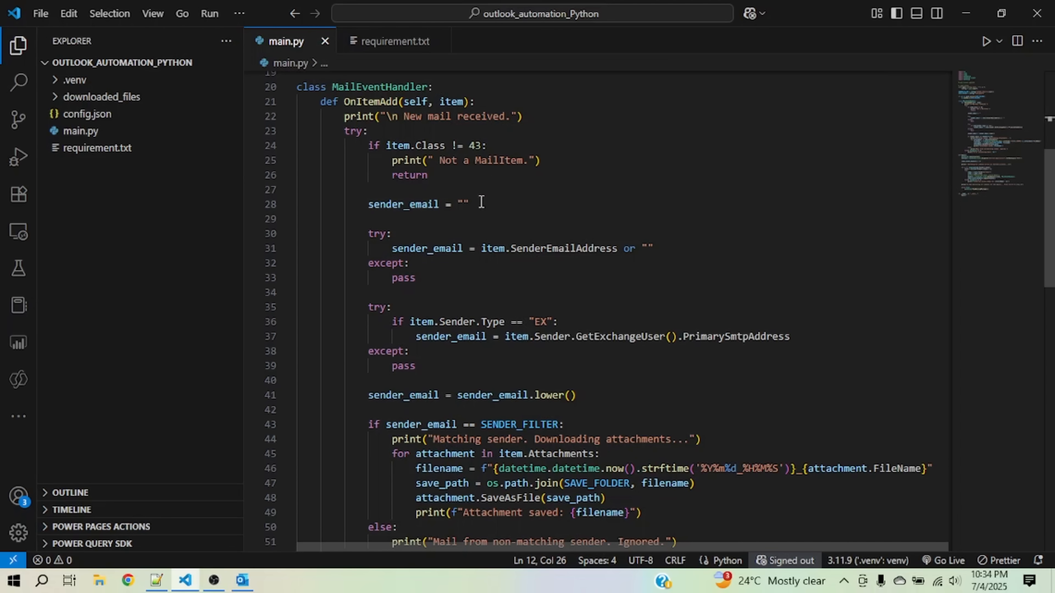
left_click(421, 322)
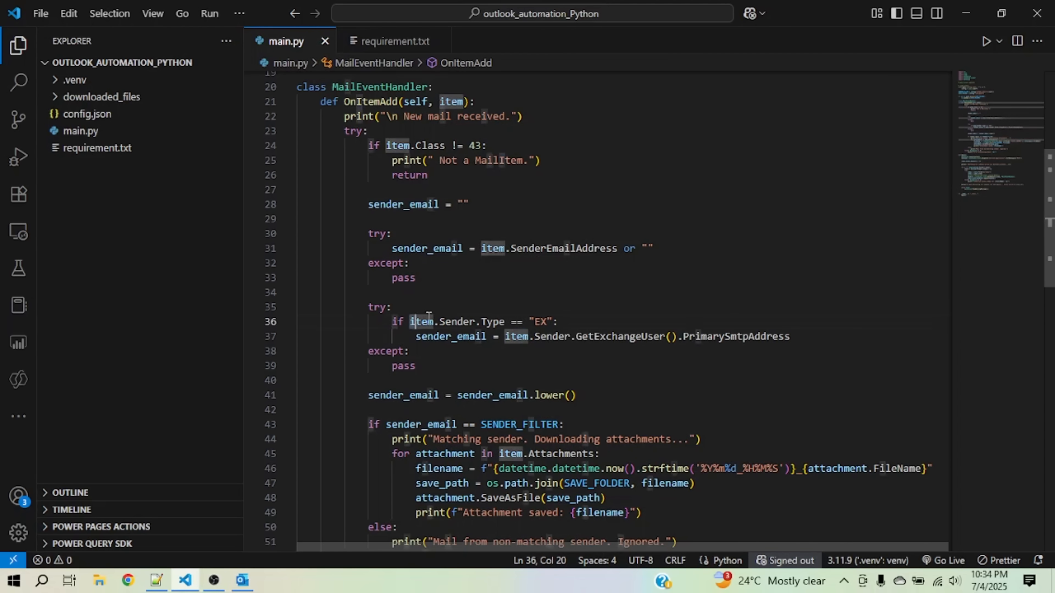
left_click_drag(411, 322, 555, 322)
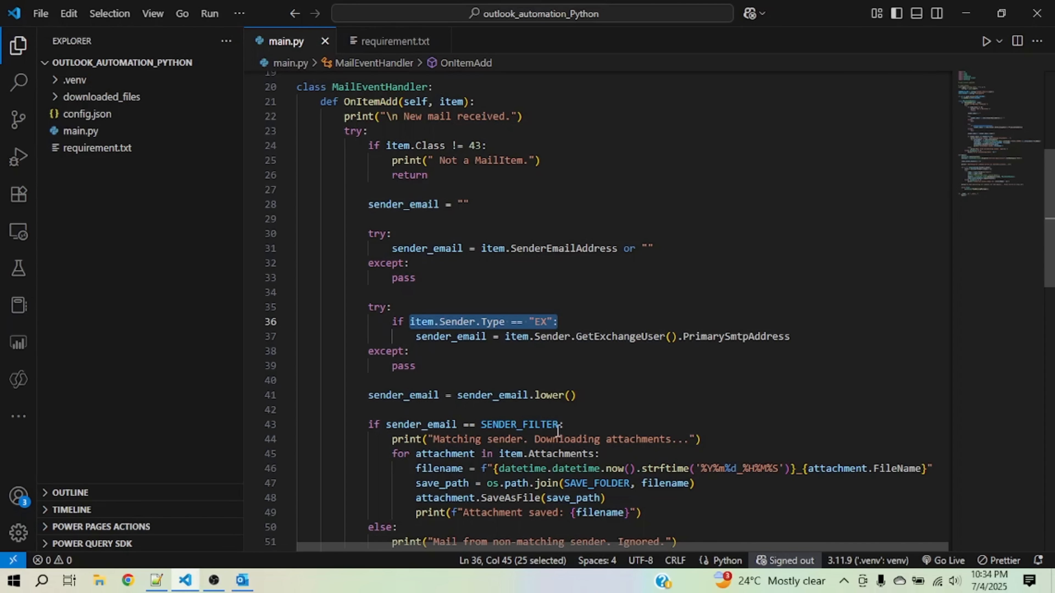
mouse_move(601, 366)
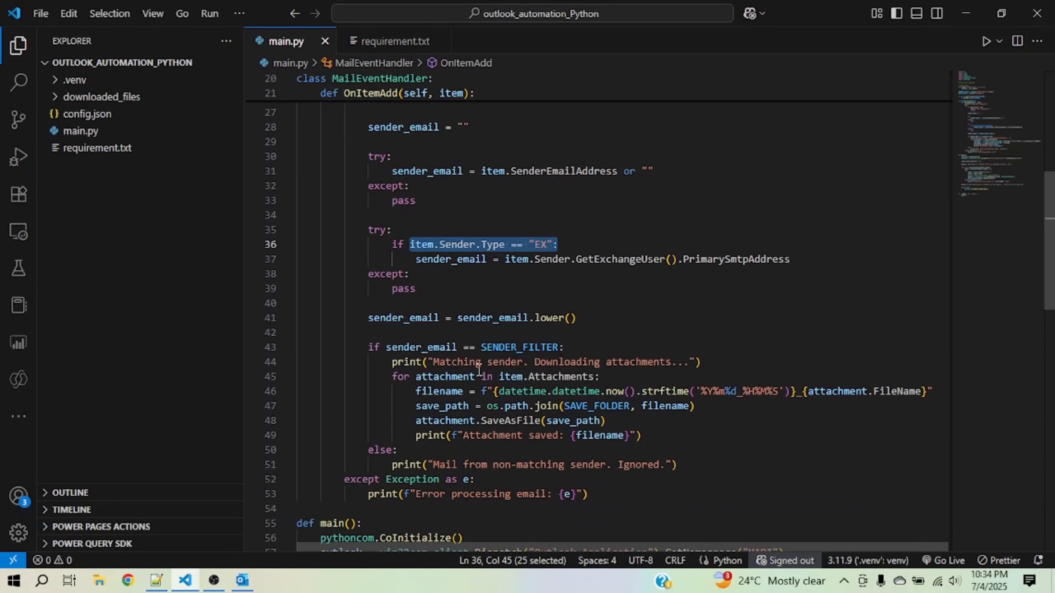
scroll("down", 3)
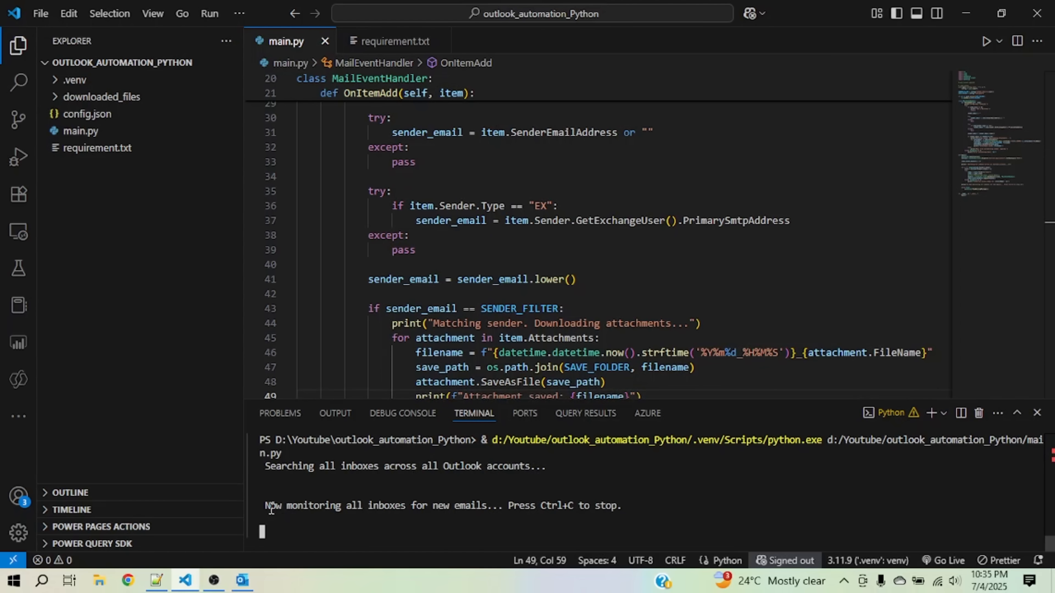
Run main.py and reveal the saved invoice PDF and pexels image in downloaded_files
left_click_drag(266, 506, 488, 505)
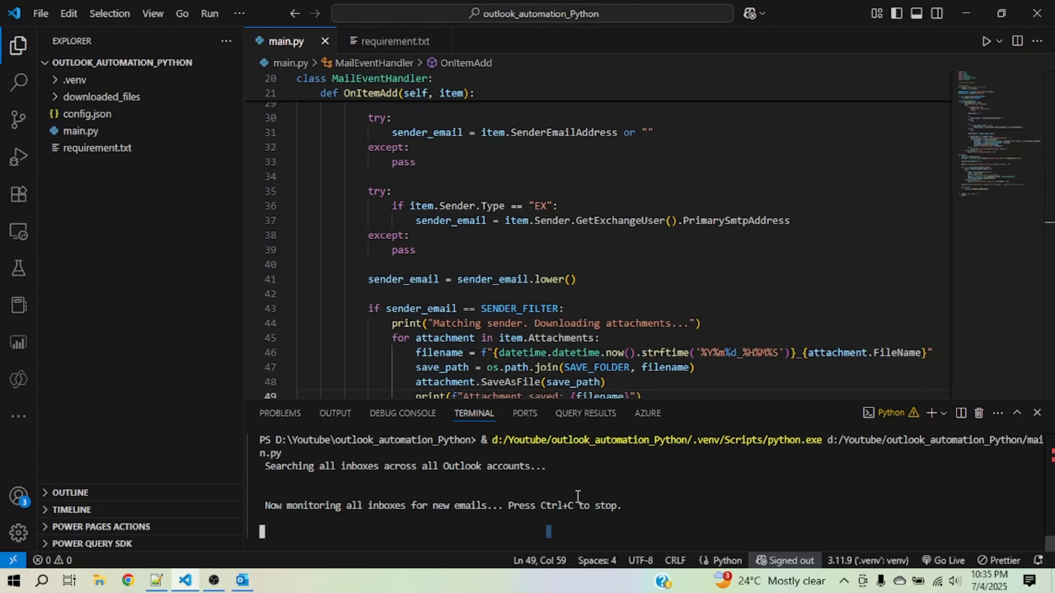
left_click(599, 338)
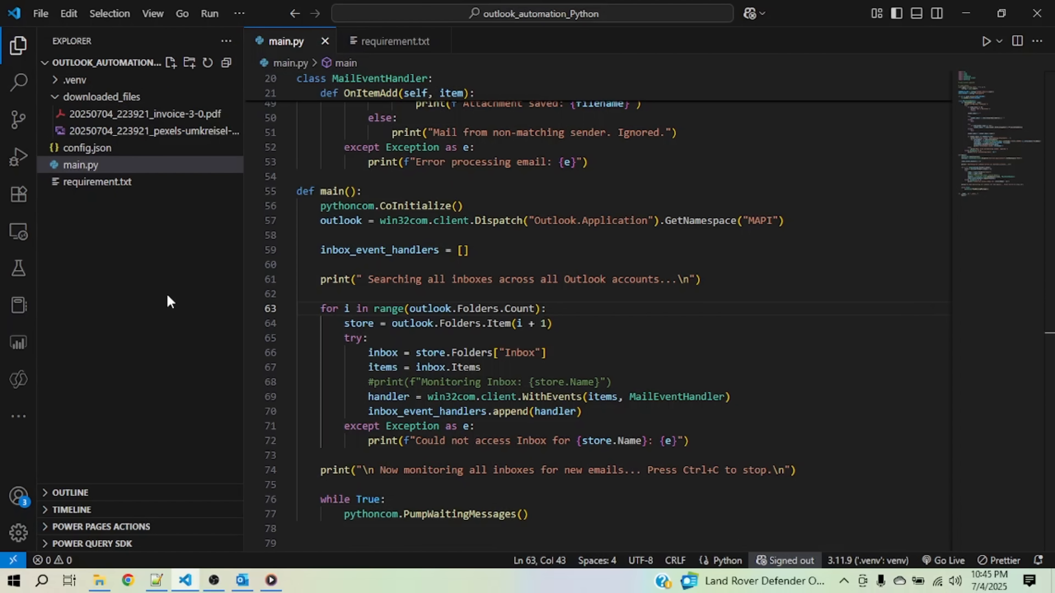
mouse_move(139, 265)
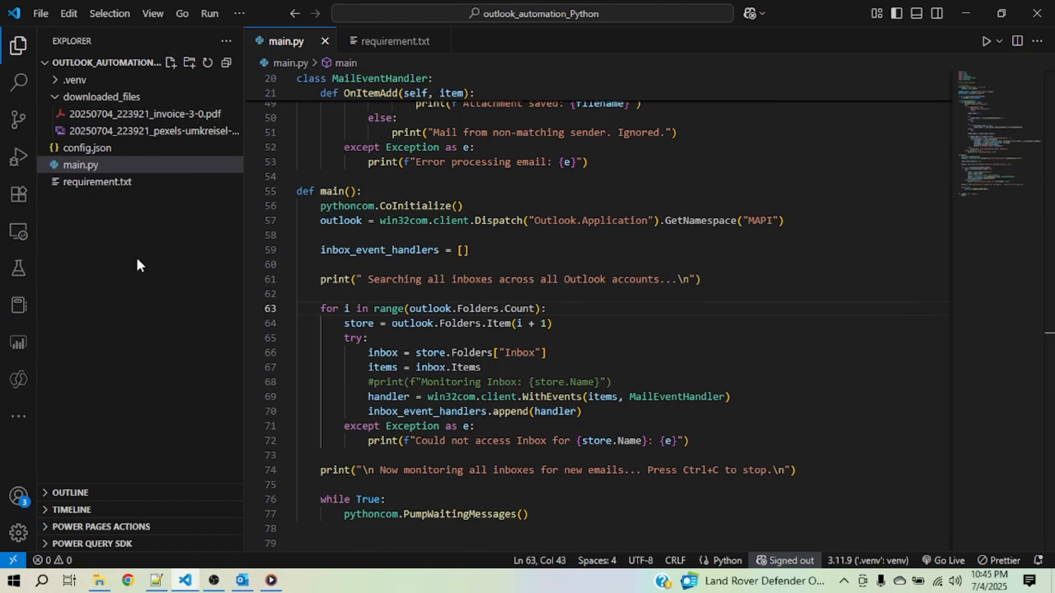
mouse_move(116, 165)
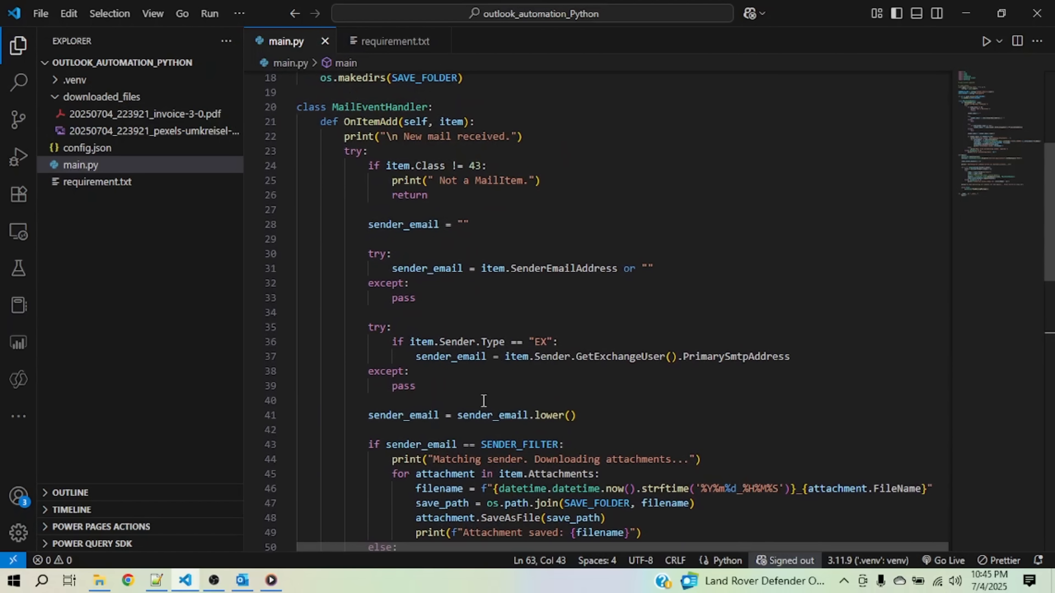
scroll("down", 3)
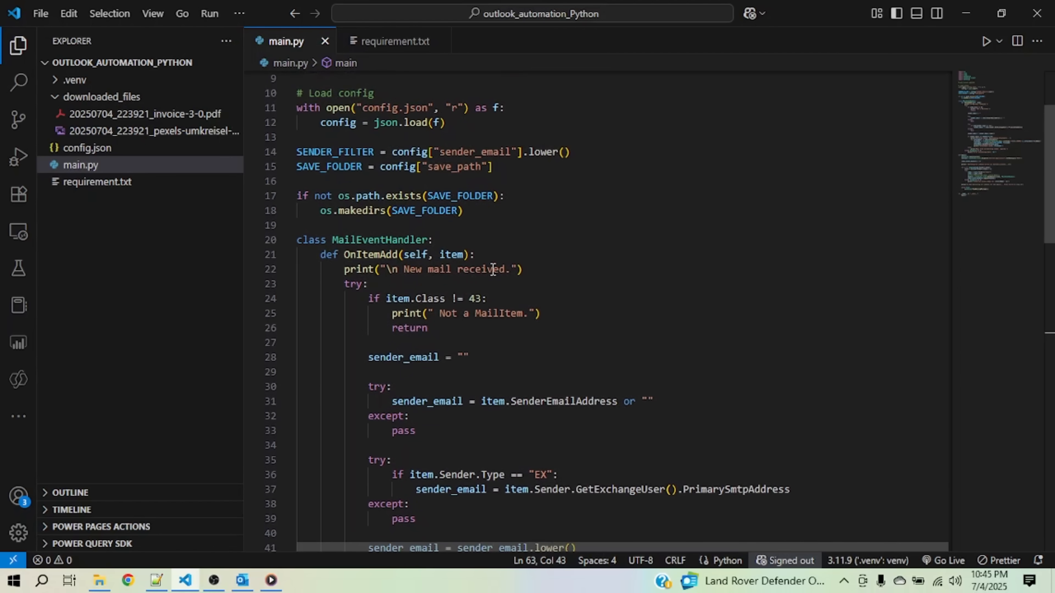
scroll("up", 3)
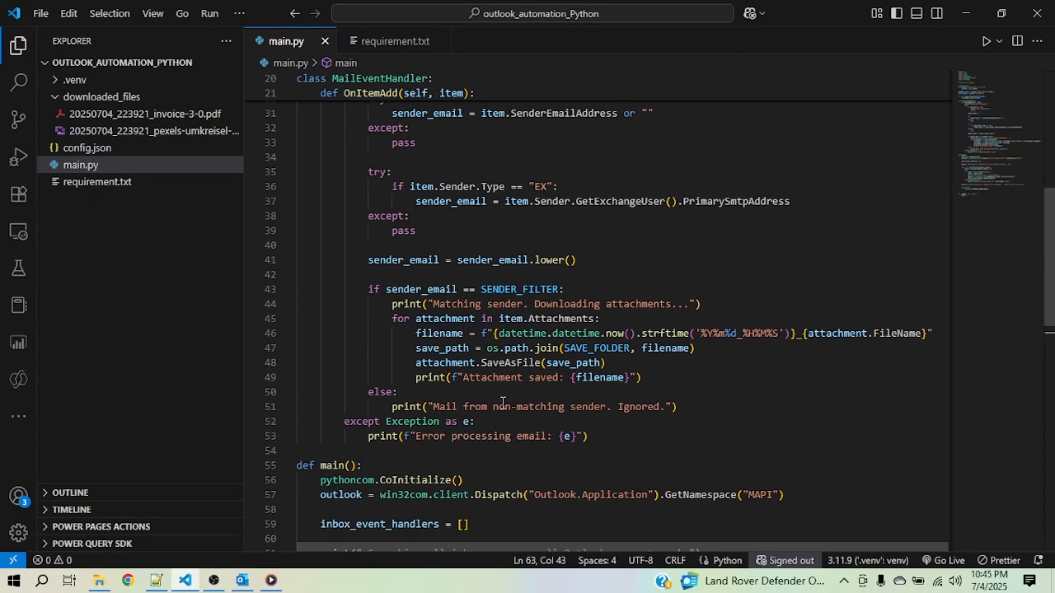
scroll("down", 3)
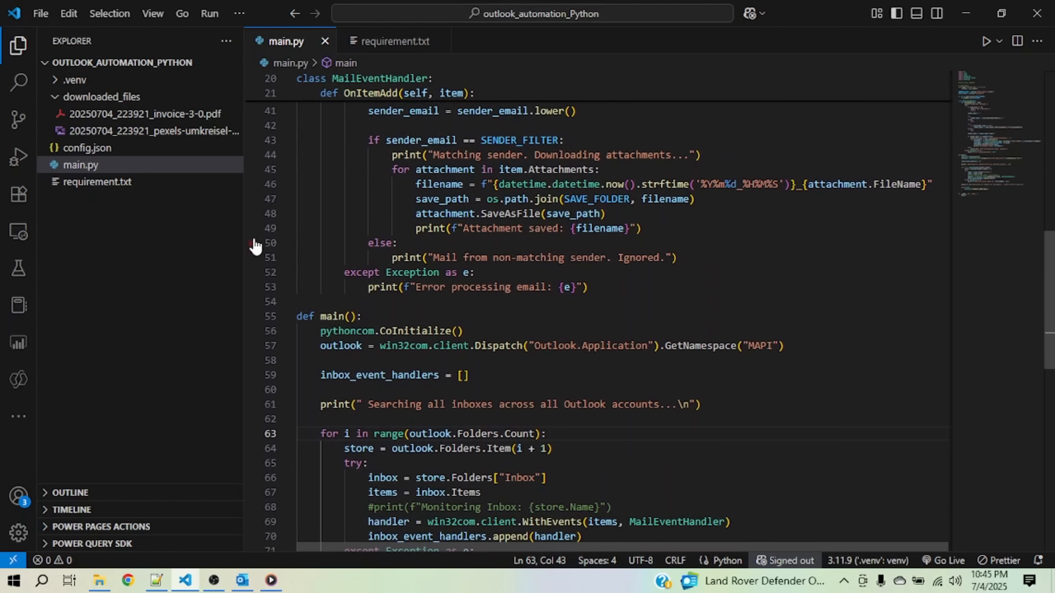